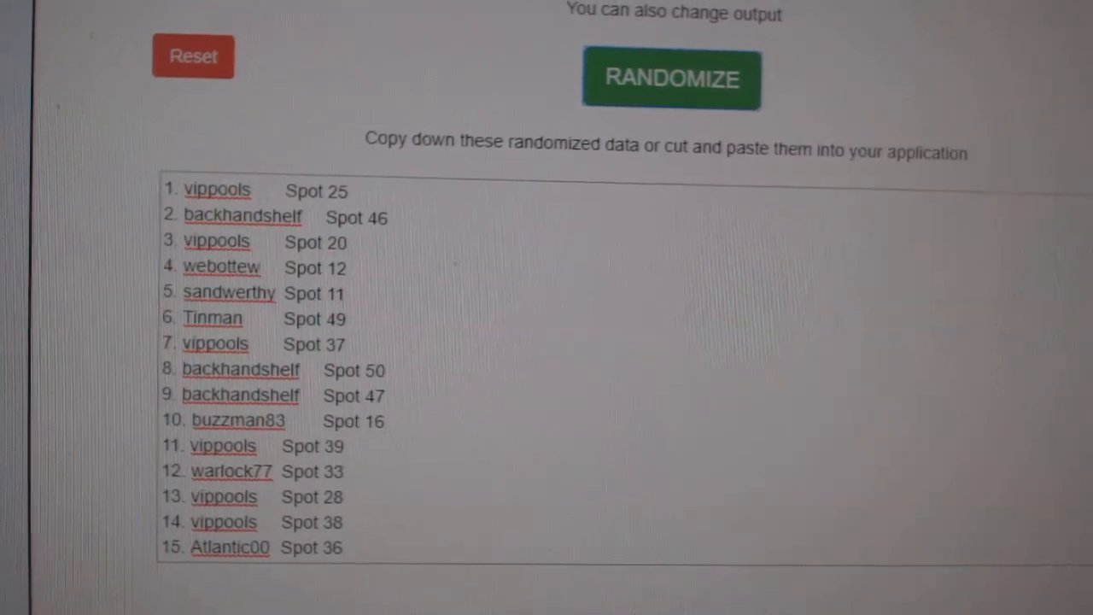
# Step: Shuffle the 50 buyer names and their spot numbers with Random.org's RANDOMIZE, then review the order
pyautogui.click(673, 89)
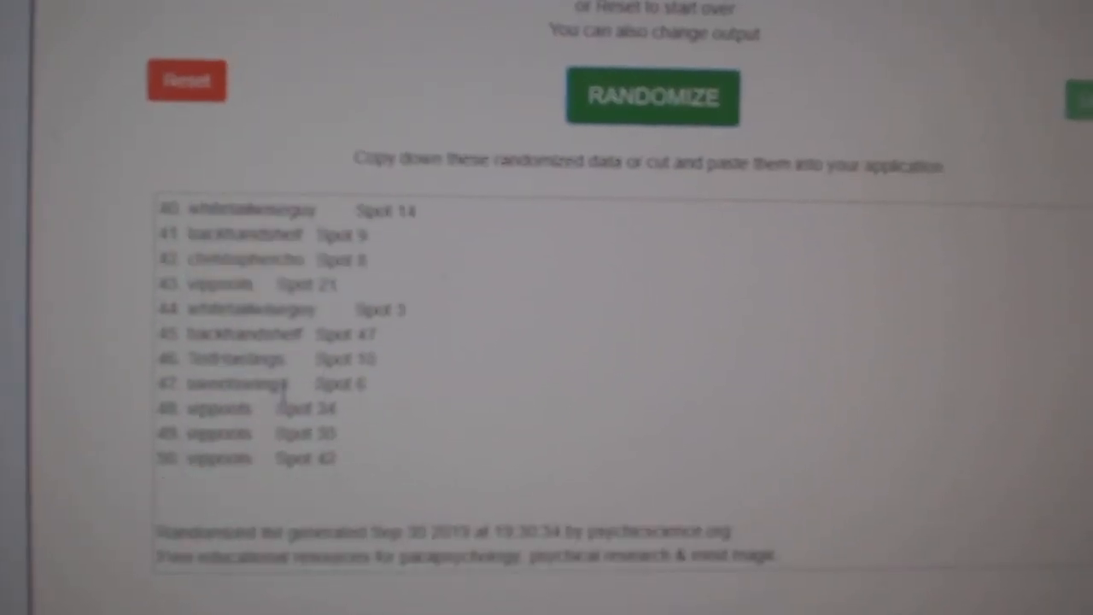
pyautogui.click(653, 97)
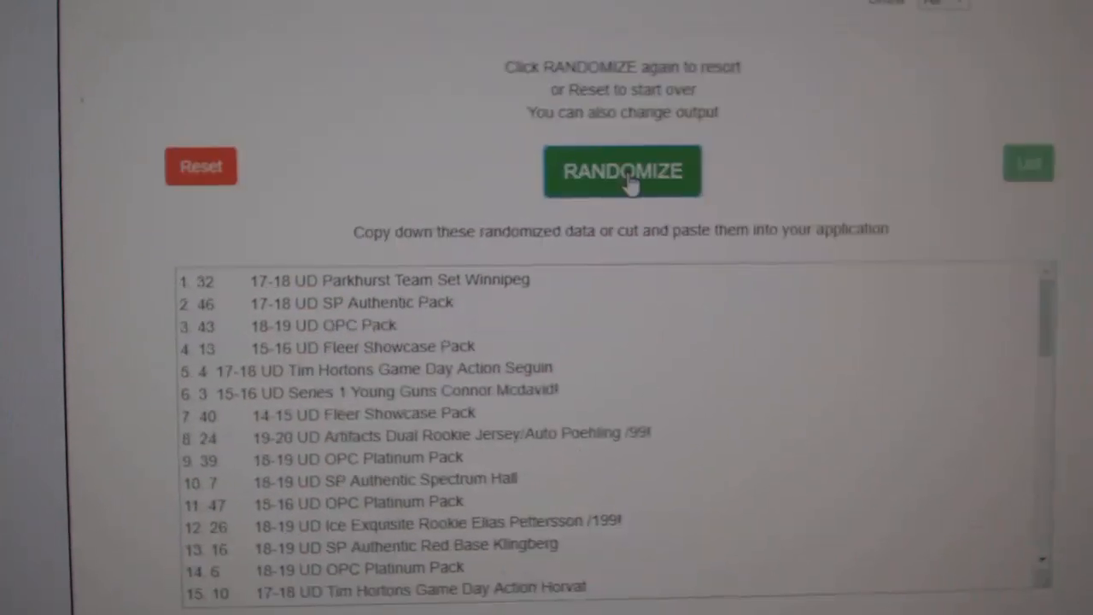
# Step: Reshuffle the card item list into a new random order with RANDOMIZE
pyautogui.click(621, 171)
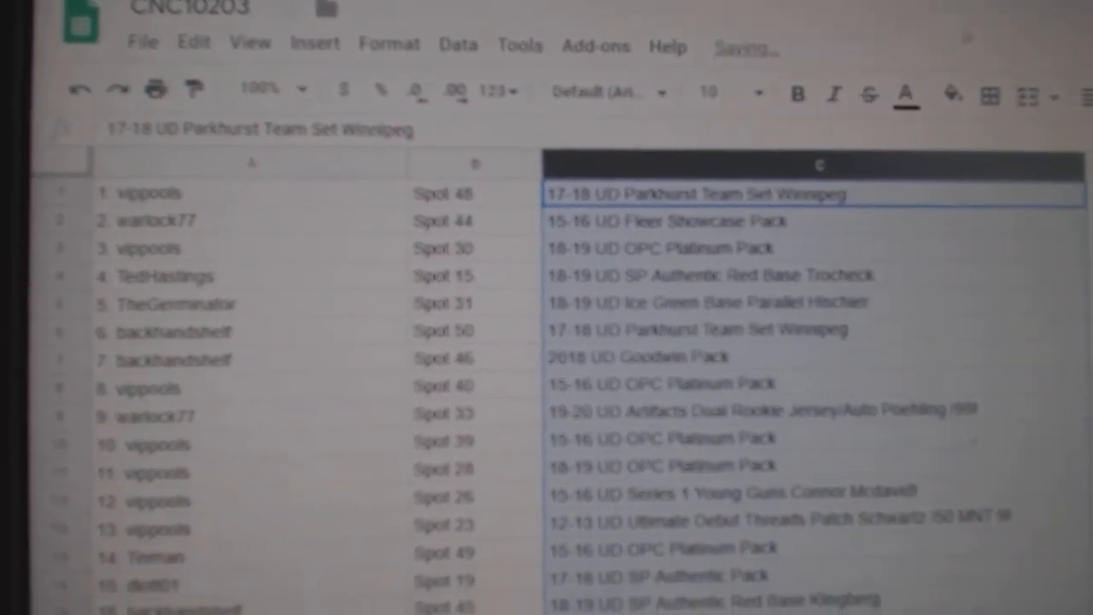
# Step: Bold the Connor McDavid Young Guns and Schwartz patch rows in the break list
pyautogui.scroll(-3)
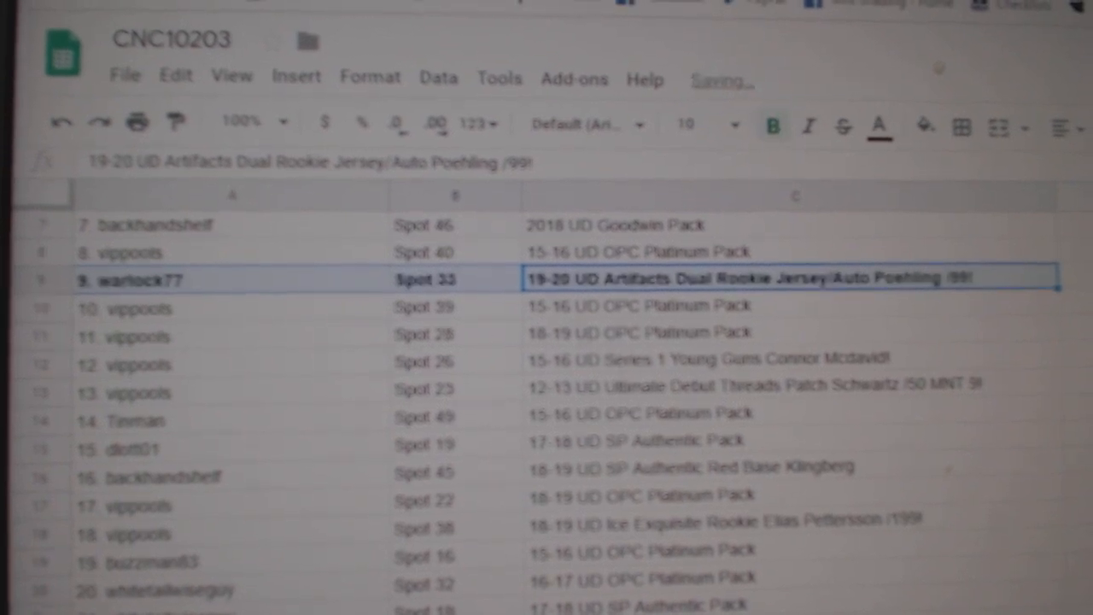
pyautogui.click(751, 359)
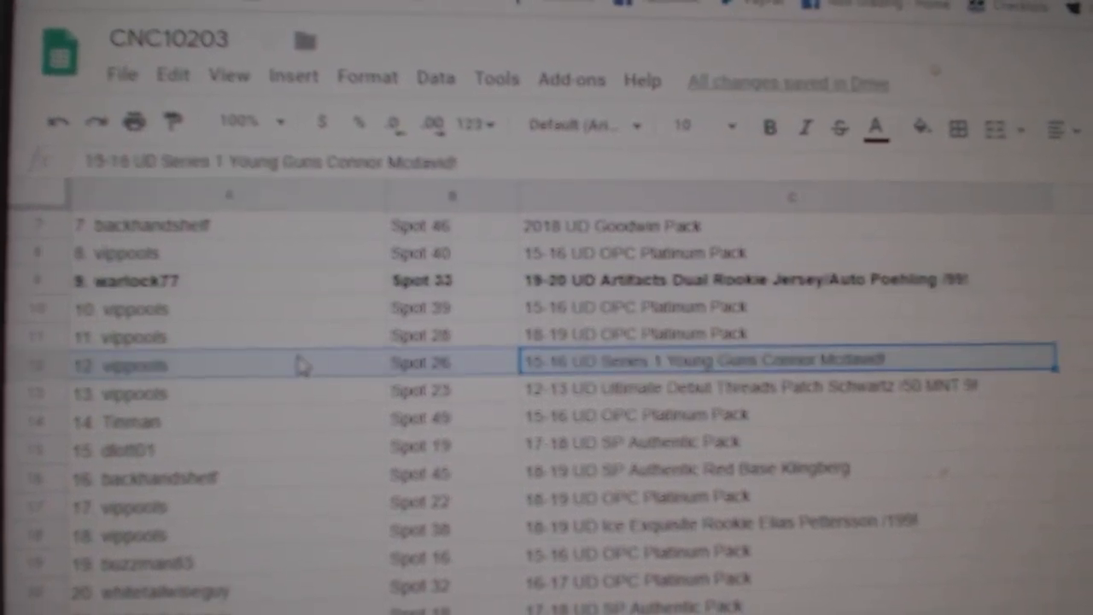
pyautogui.click(768, 392)
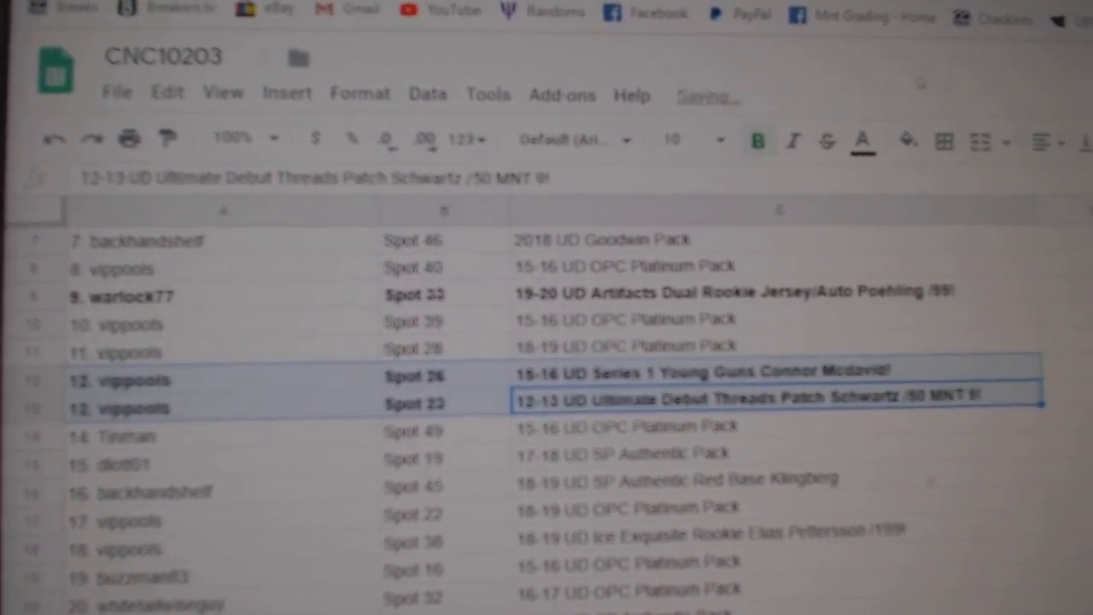
# Step: Scroll down the sheet to check the list through buyer 50
pyautogui.scroll(-3)
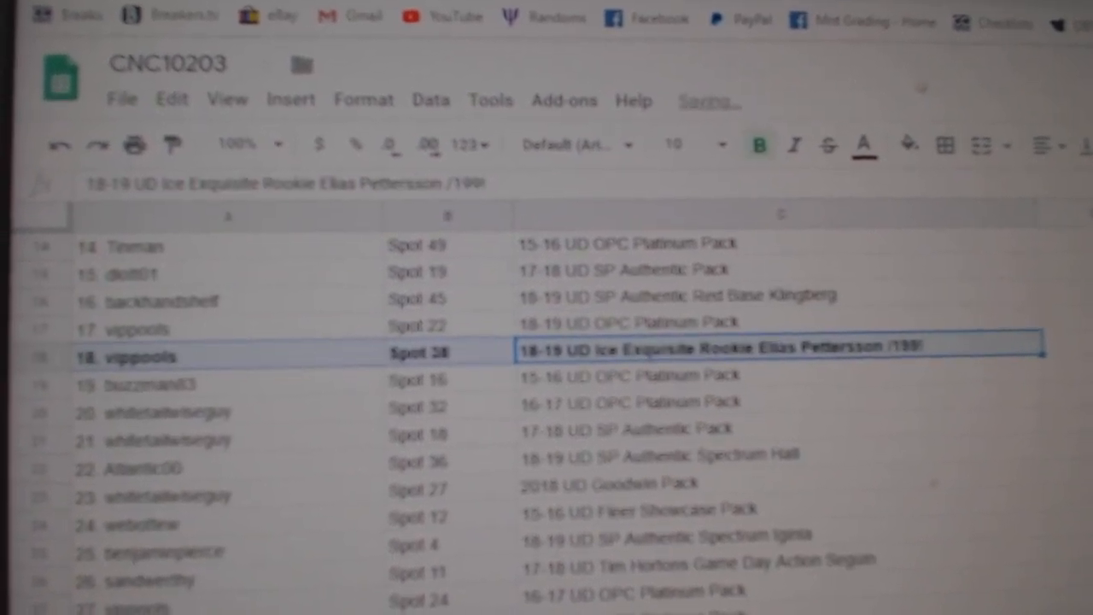
pyautogui.scroll(-3)
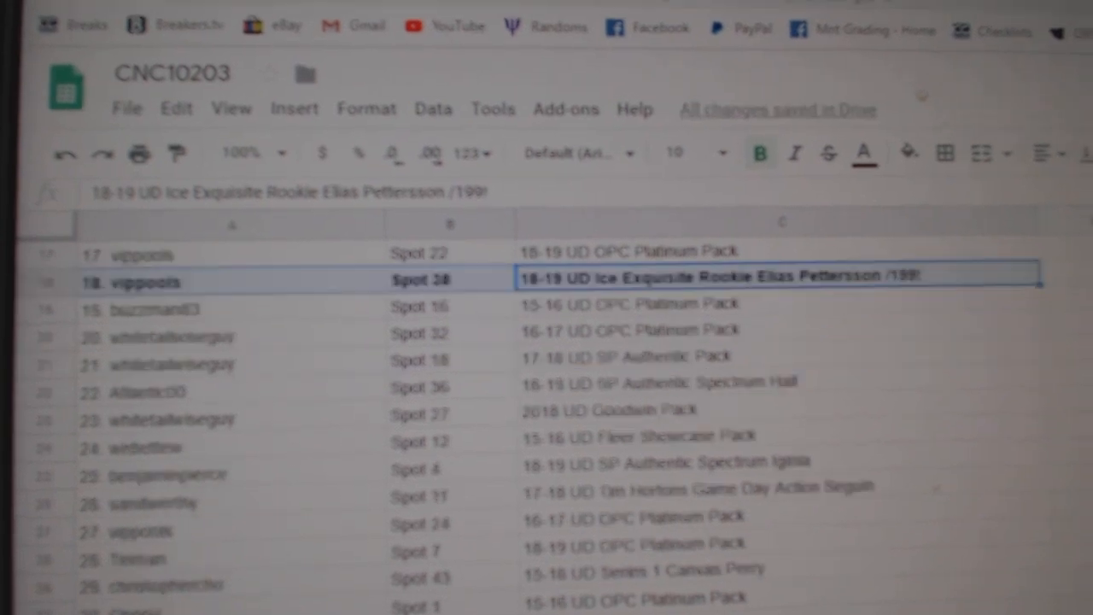
pyautogui.scroll(-3)
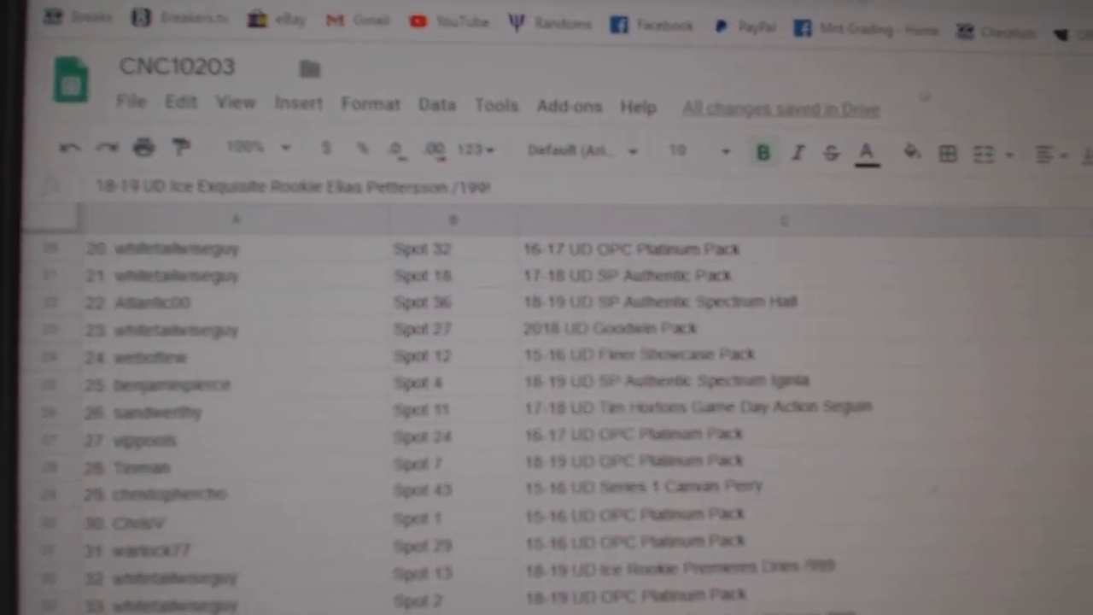
pyautogui.scroll(-3)
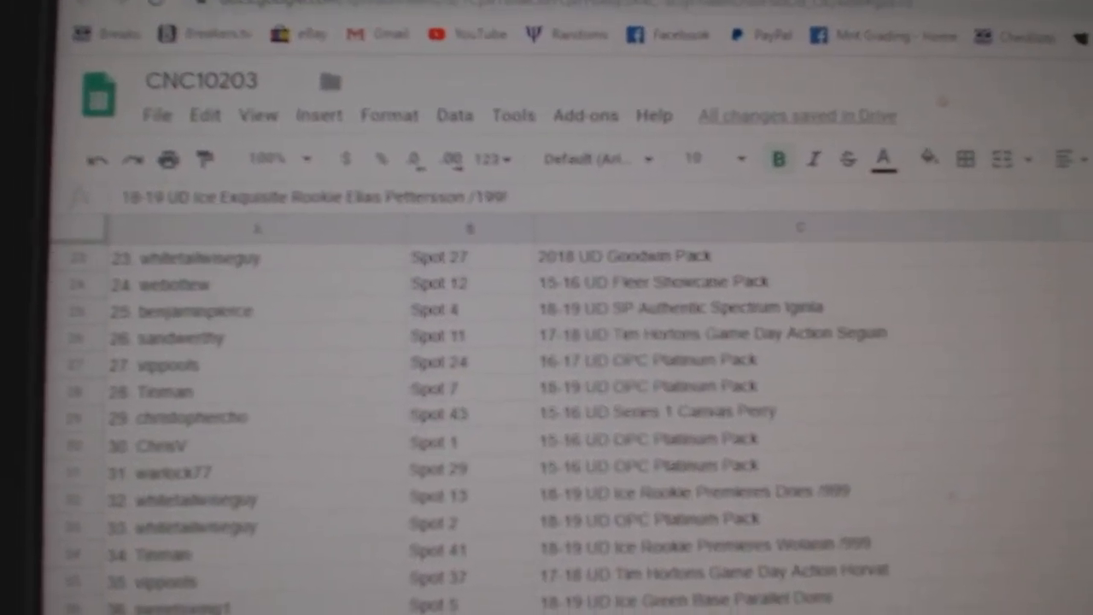
pyautogui.scroll(-3)
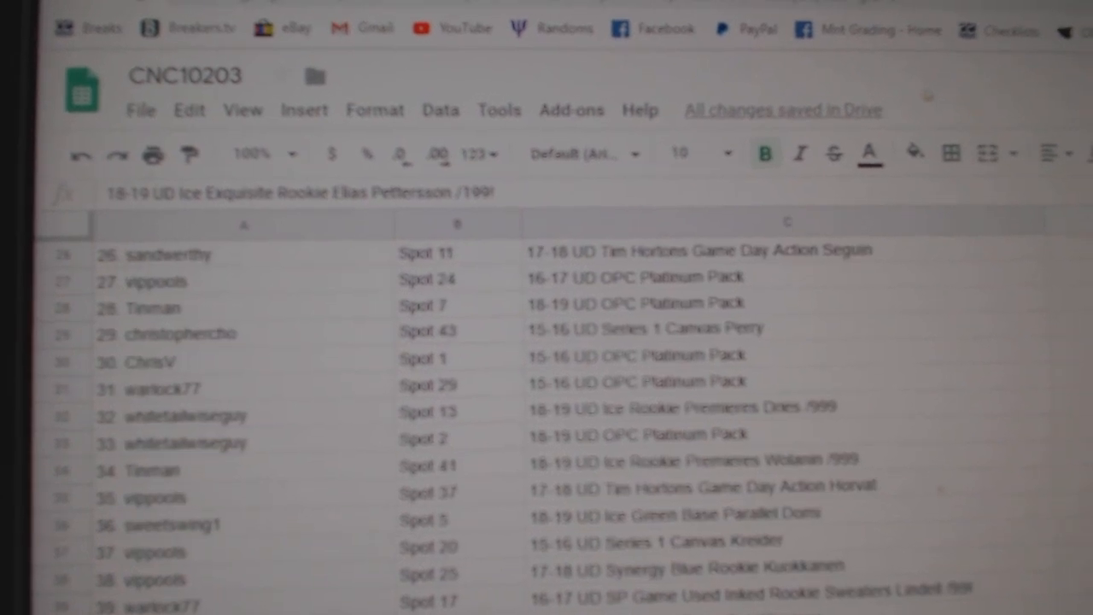
pyautogui.scroll(-3)
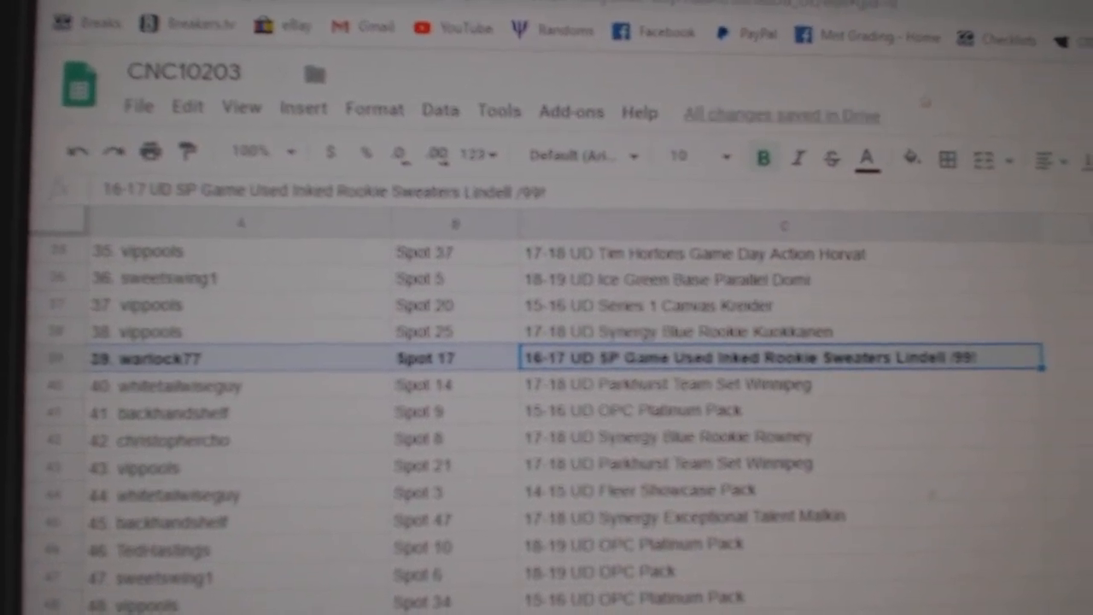
pyautogui.scroll(-3)
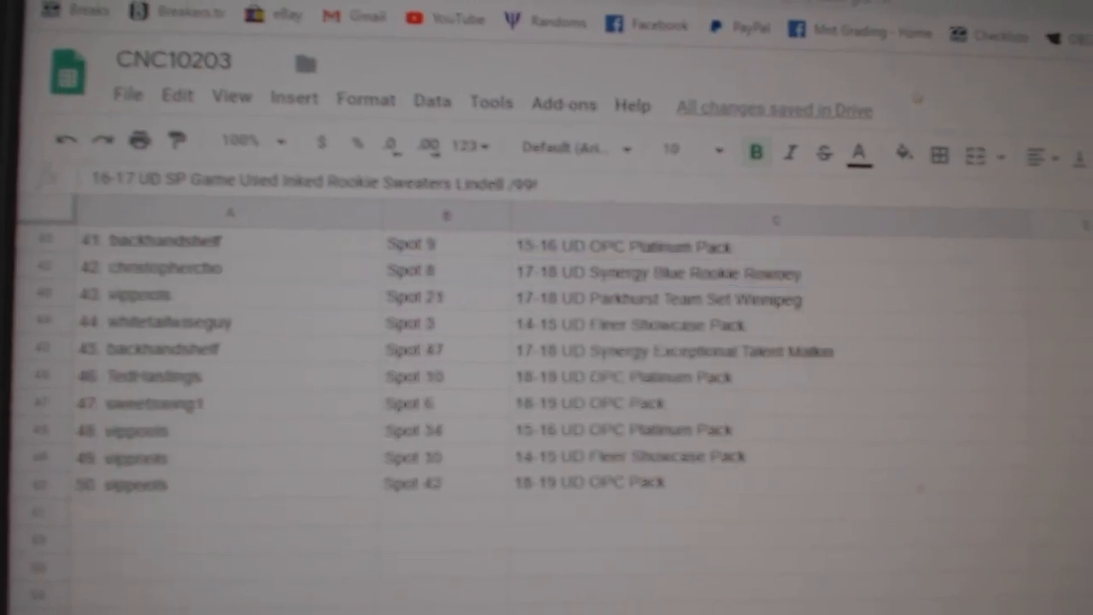